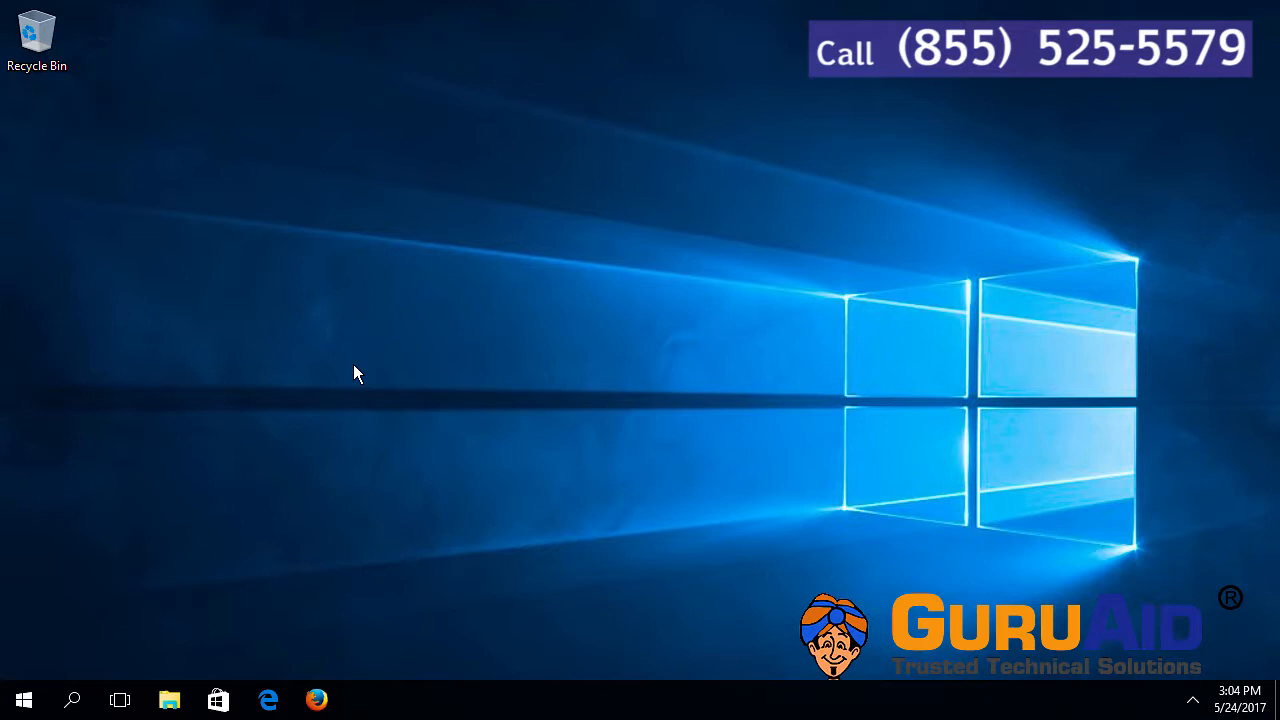
Launch Firefox from the Windows 10 taskbar so its start page appears
click(316, 700)
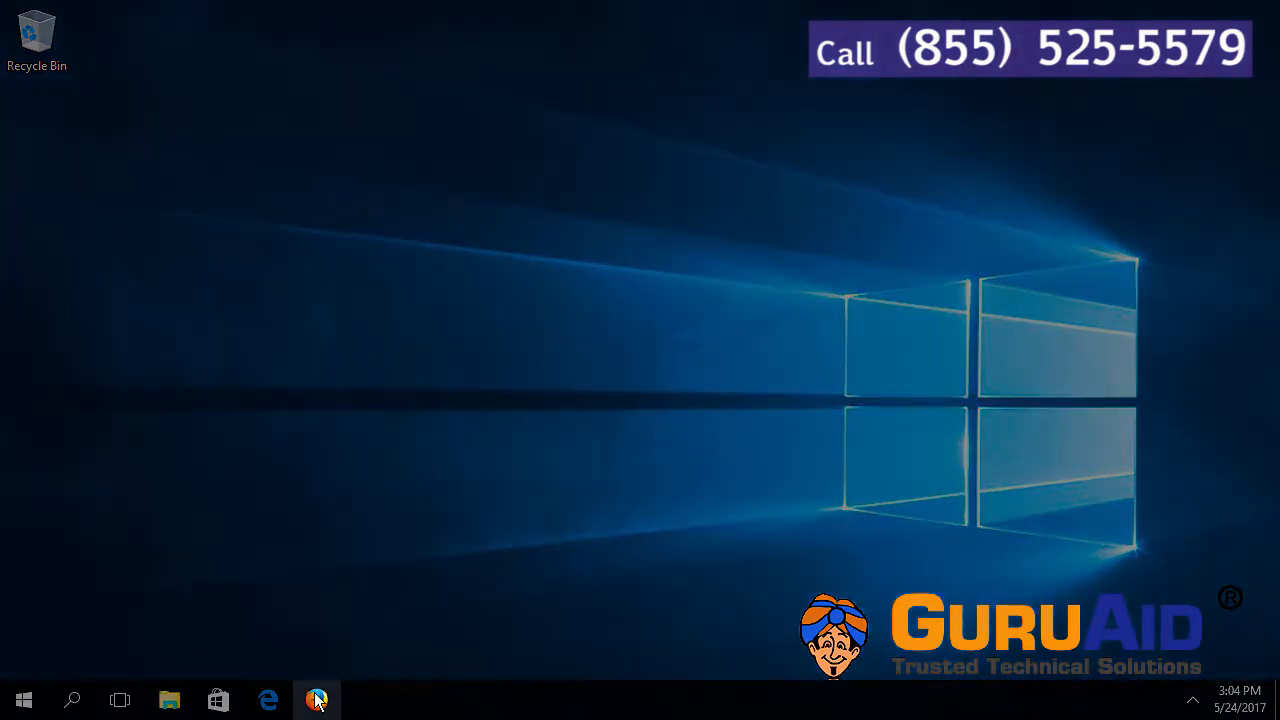
click(316, 700)
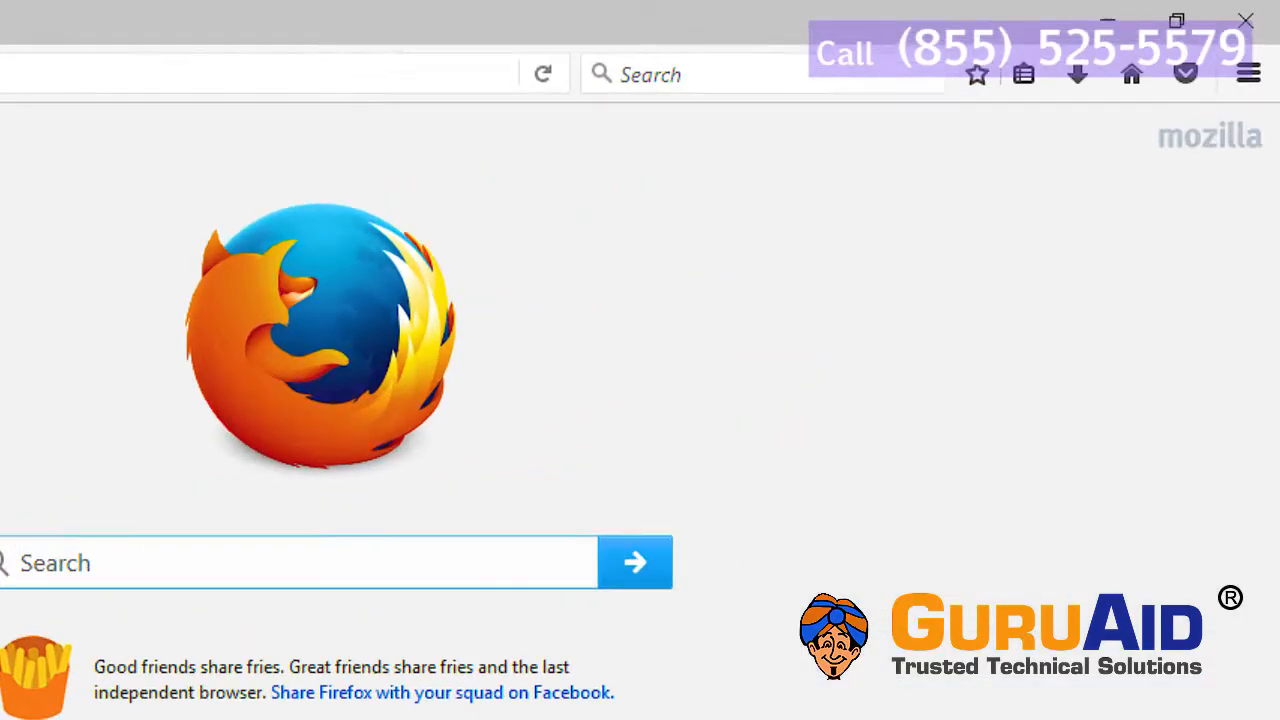
Reach the Options page from the hamburger menu, landing on General preferences
click(1248, 72)
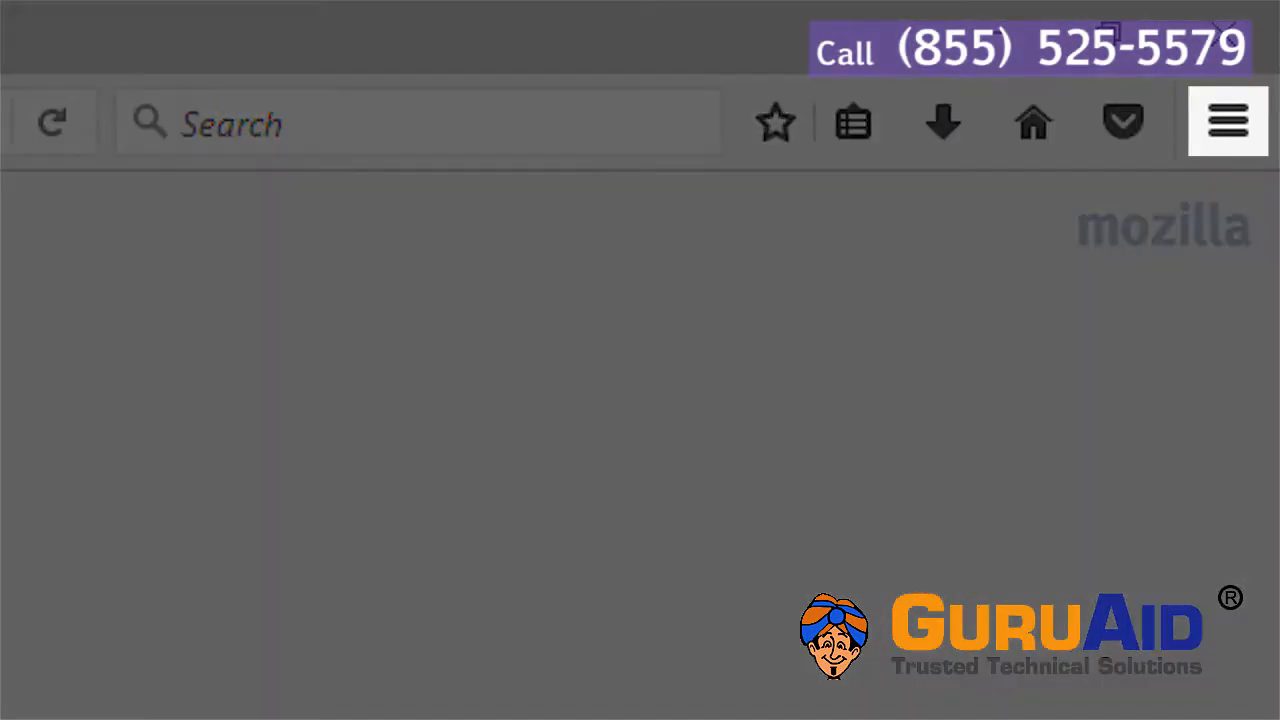
mouse_move(1228, 122)
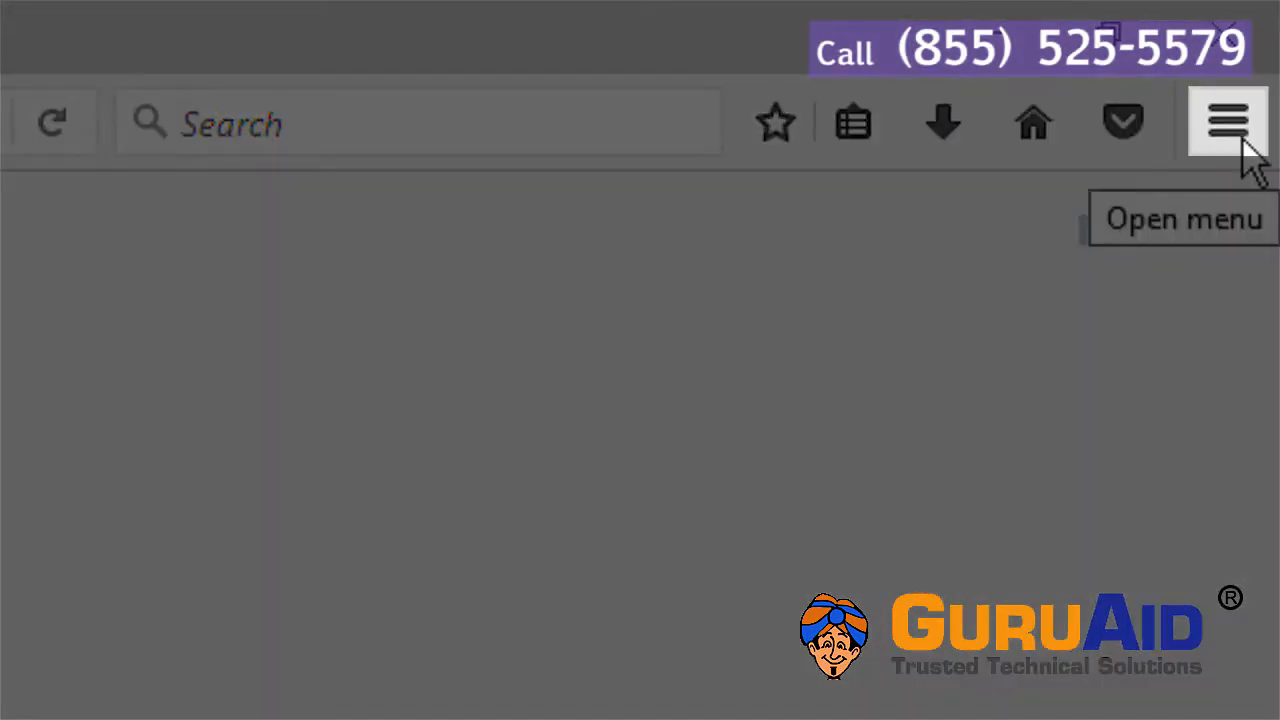
click(1228, 122)
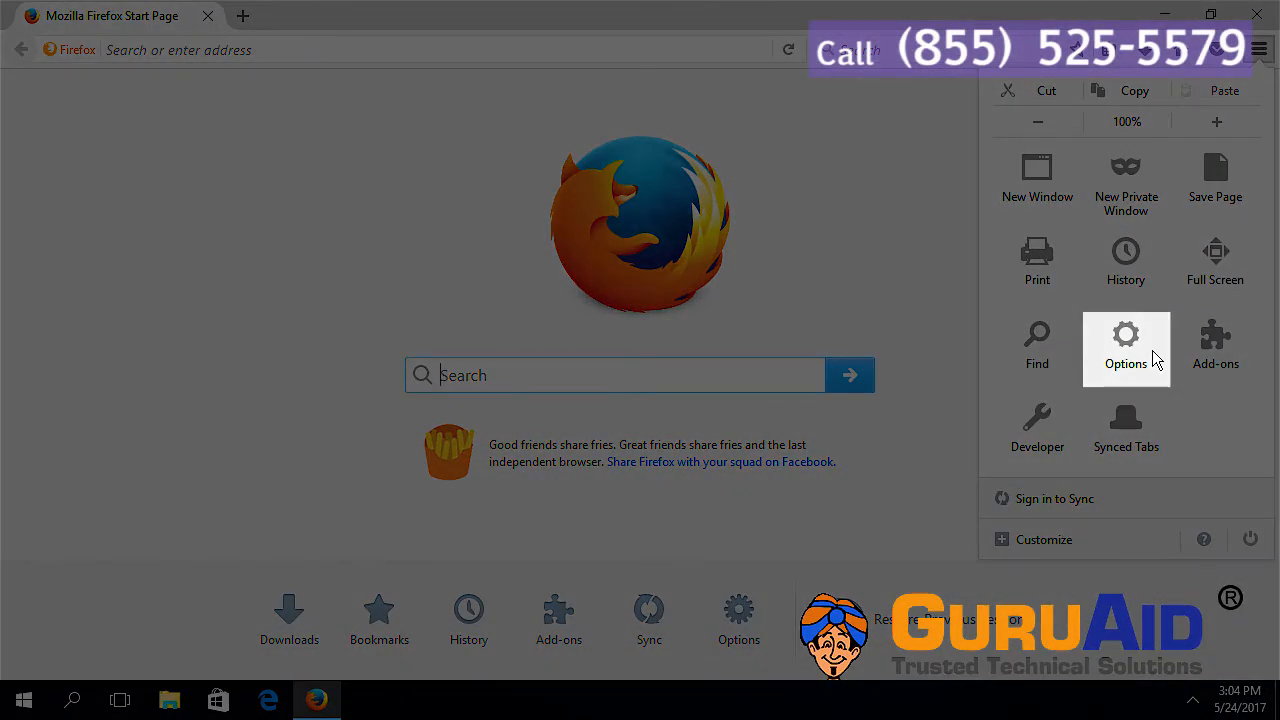
click(1126, 344)
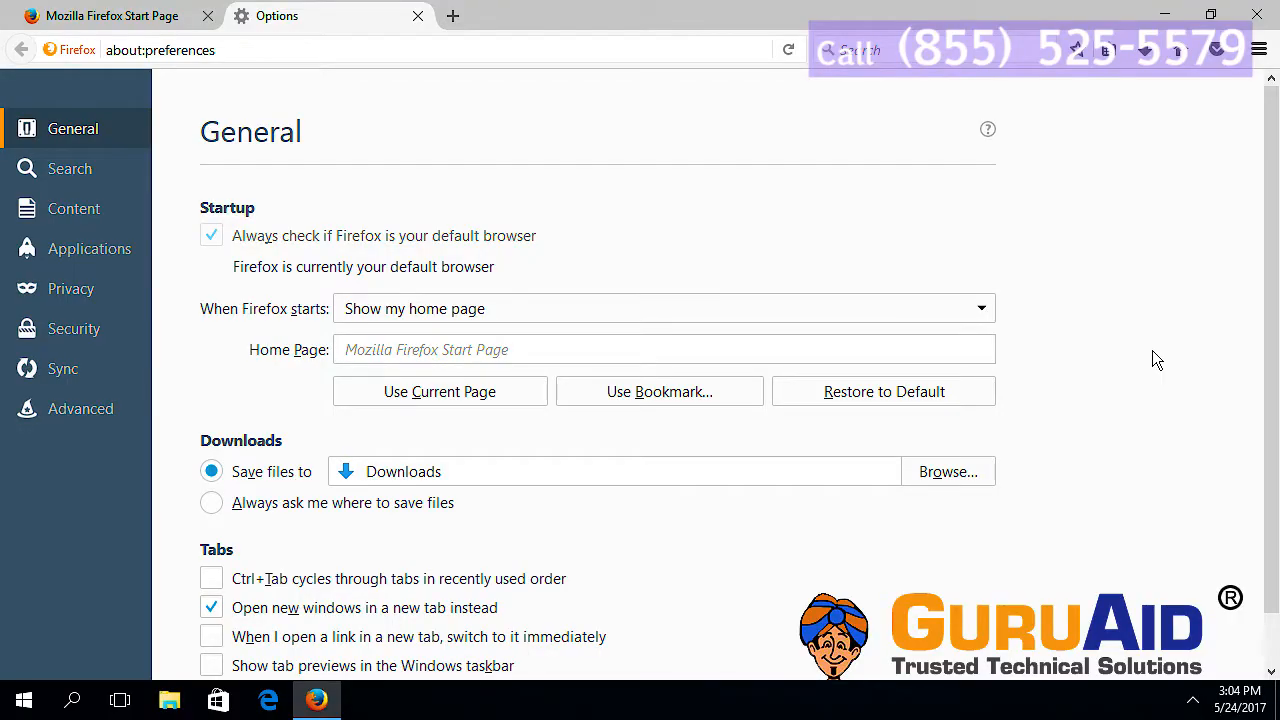
Switch the Options sidebar to the Privacy section
click(70, 288)
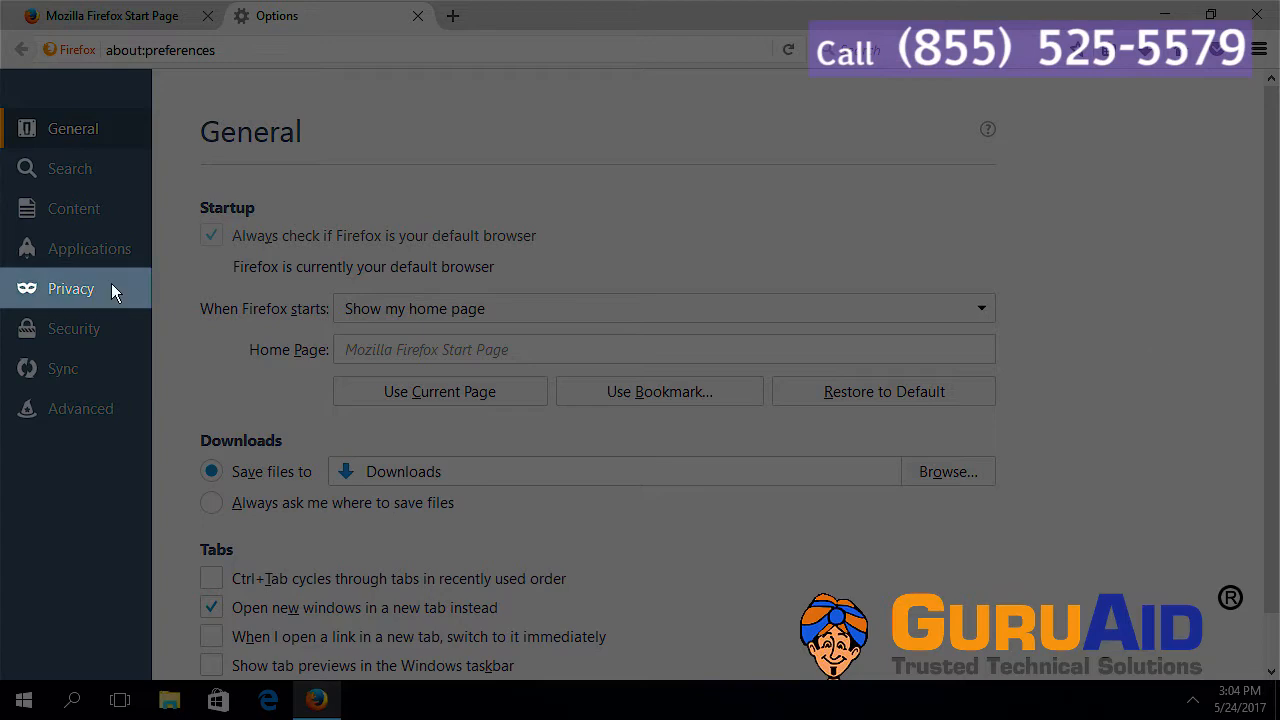
click(70, 288)
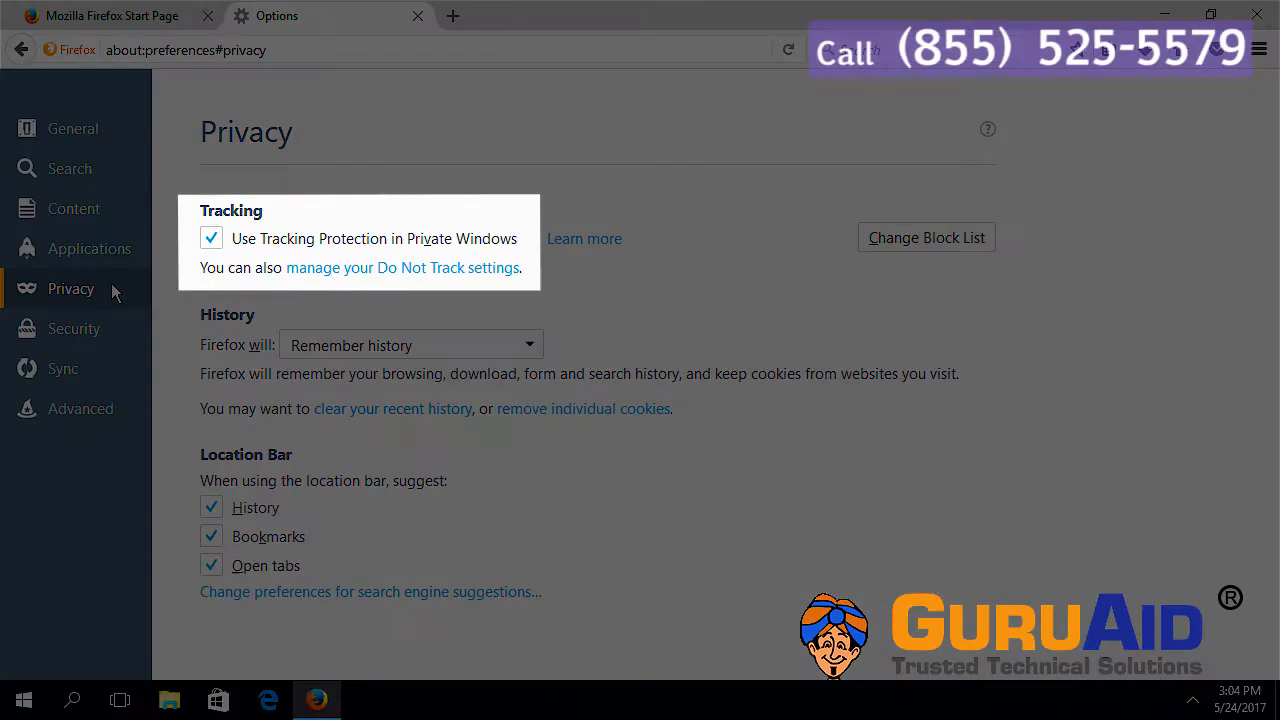
mouse_move(400, 272)
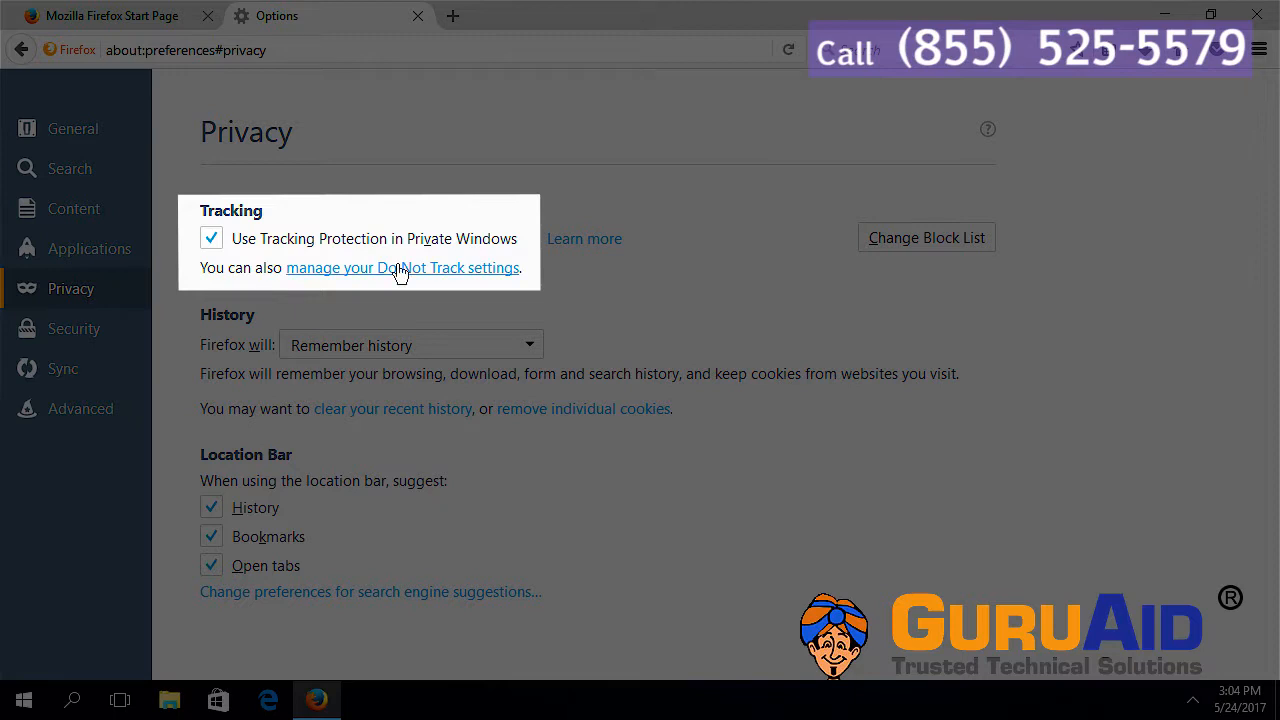
Enable 'Always apply Do Not Track' in the Do Not Track dialog and confirm with OK
click(404, 268)
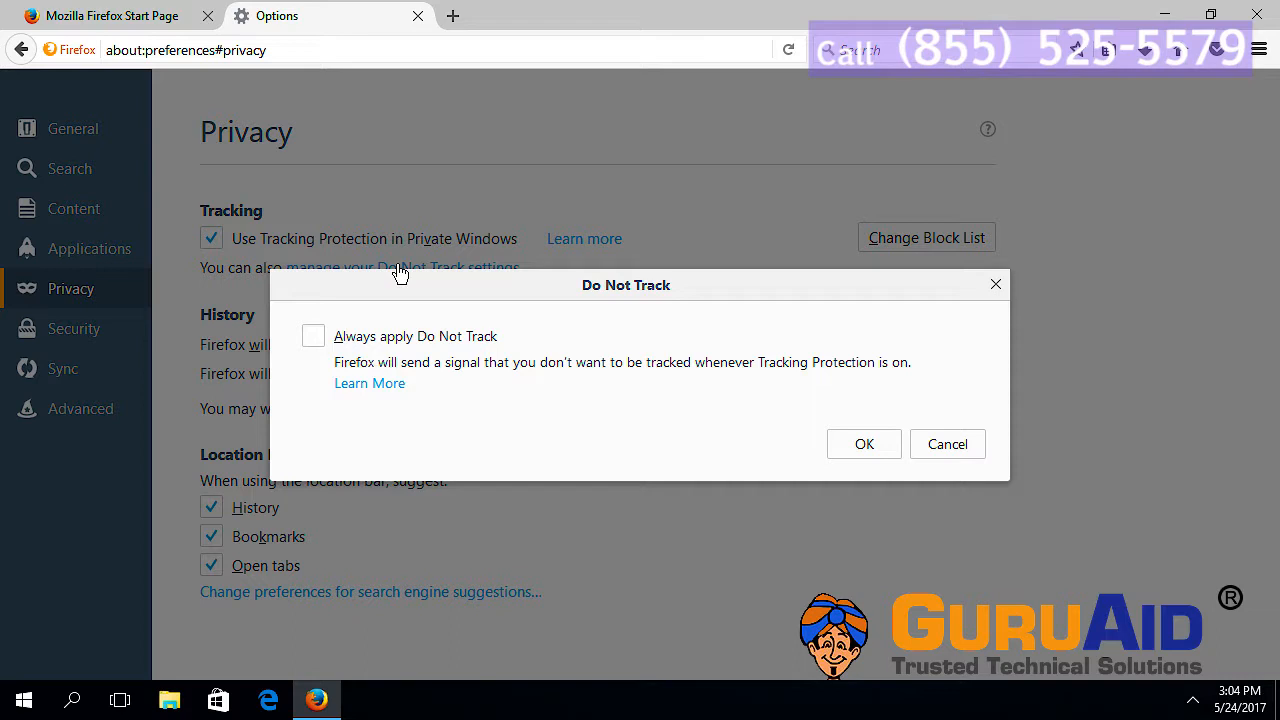
click(312, 336)
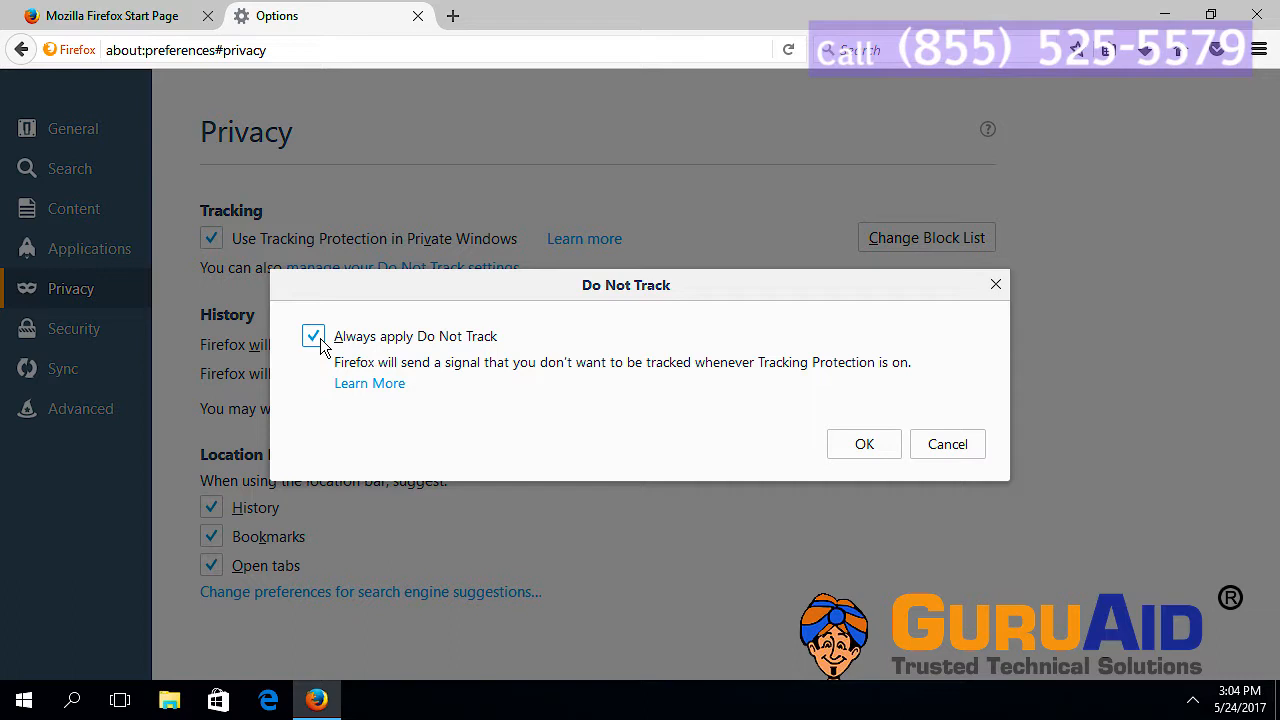
click(864, 444)
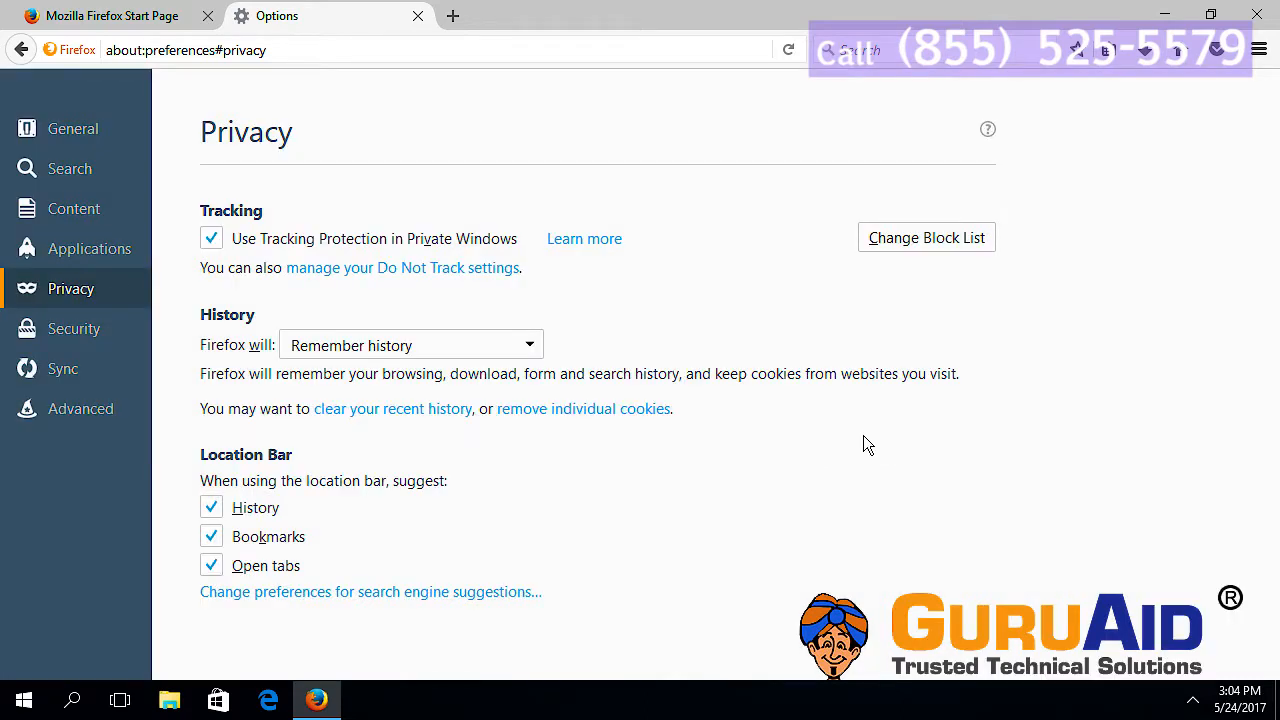